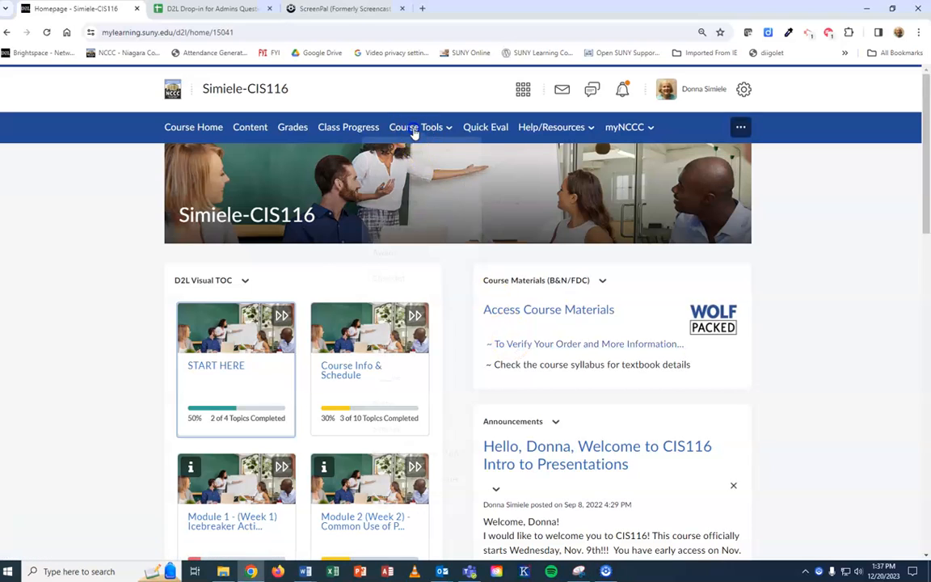
# Go to the course's Quizzes list and bring up the action menu for Mod 3 Quiz.
pyautogui.click(368, 369)
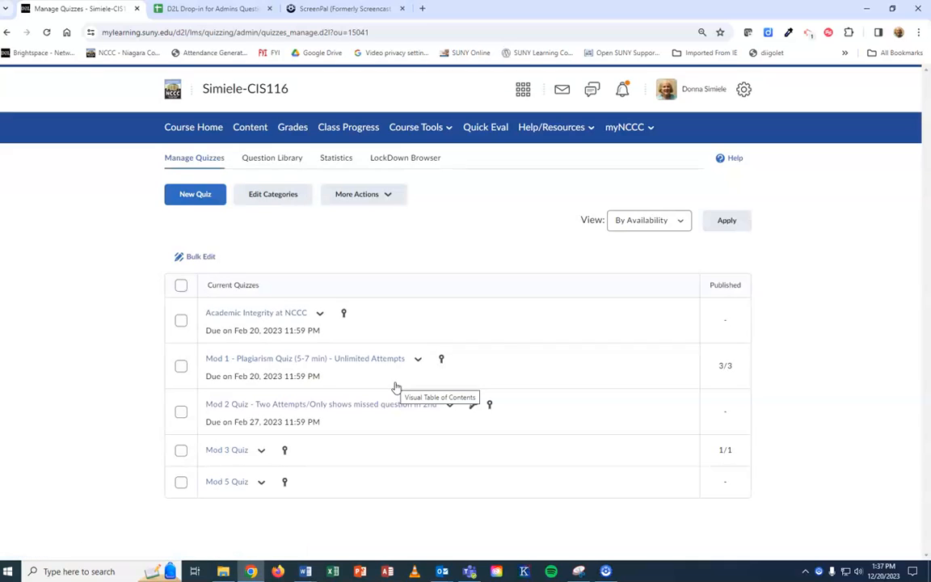
pyautogui.moveTo(627, 461)
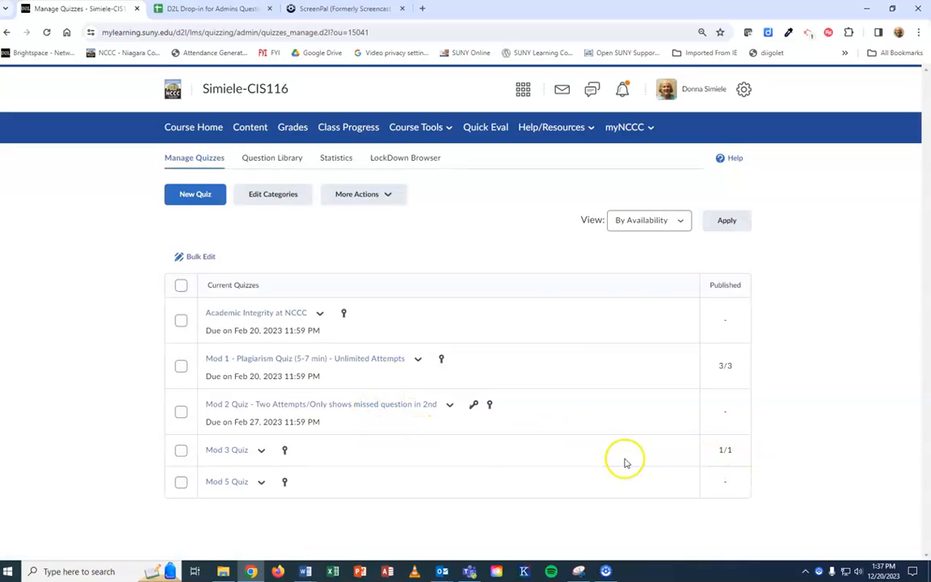
pyautogui.moveTo(440, 459)
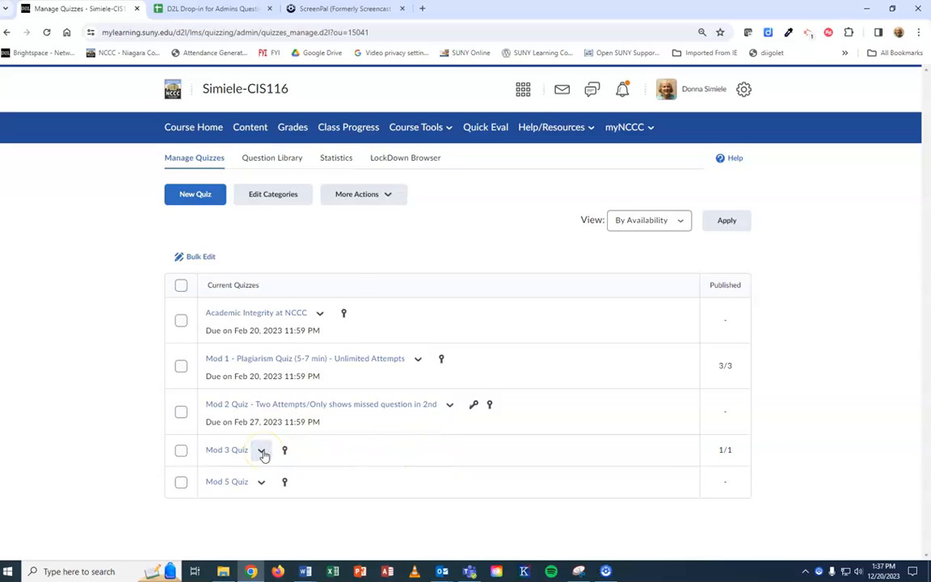
pyautogui.click(262, 449)
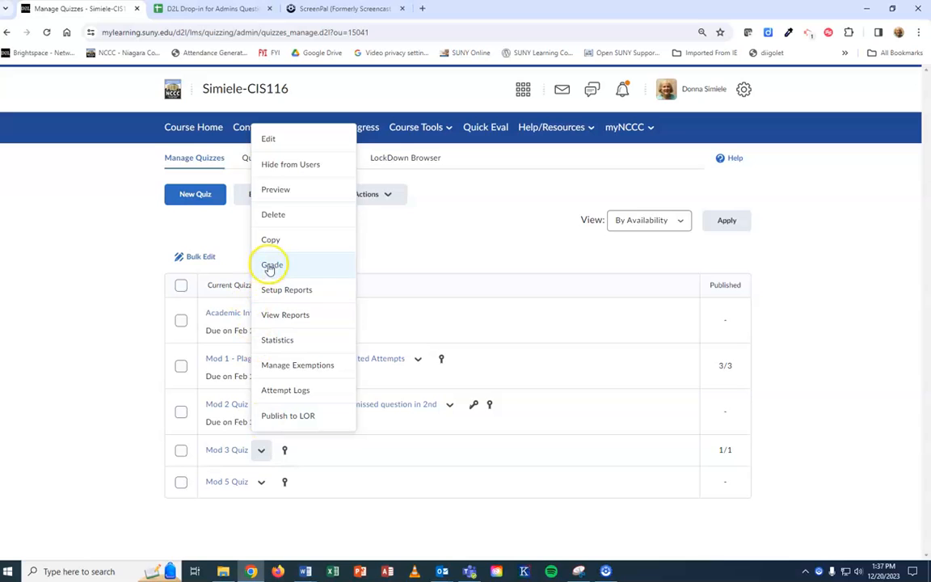
# Choose Grade for Mod 3 Quiz and select the test student's attempt 1 scored 90/100.
pyautogui.click(271, 265)
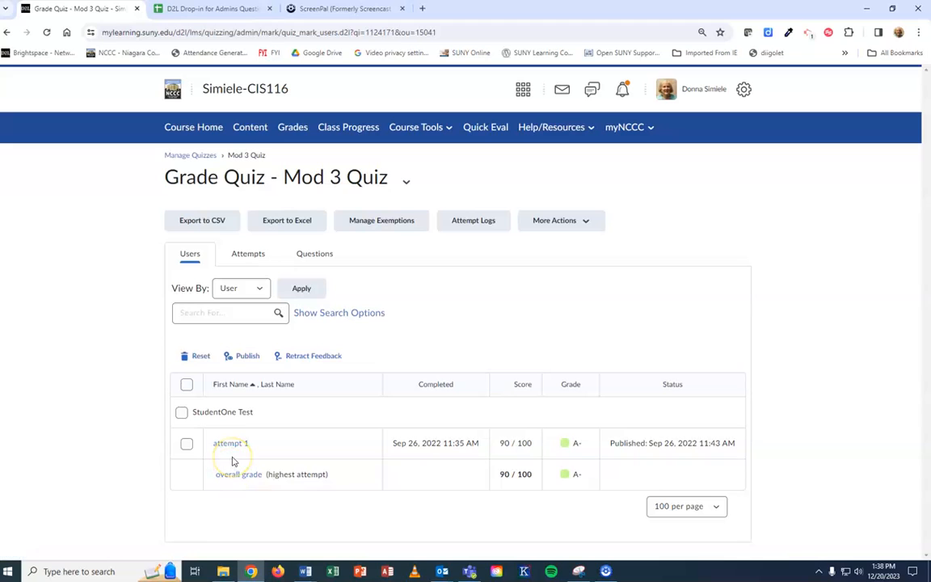
pyautogui.click(230, 442)
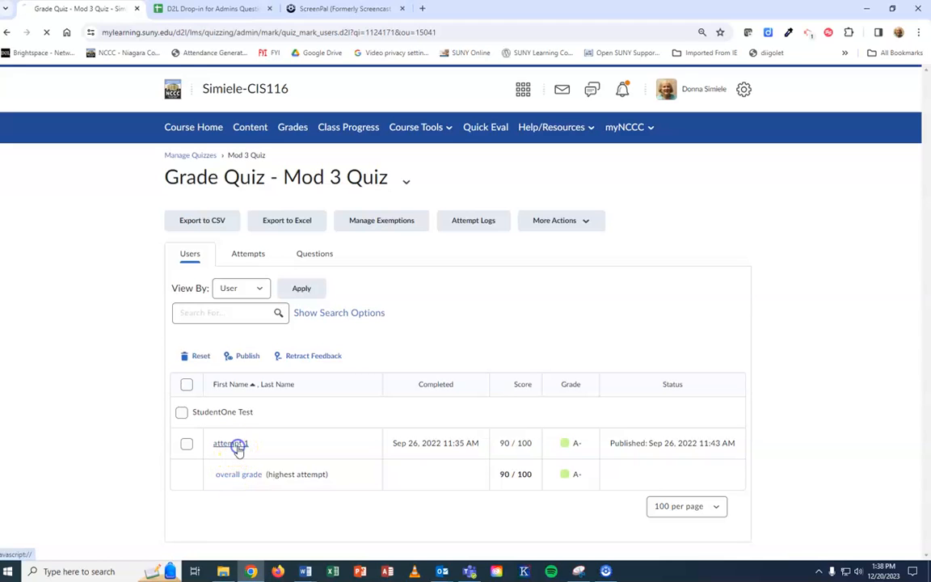
# Review attempt 1's feedback and per-question scores down through question 9.
pyautogui.click(229, 443)
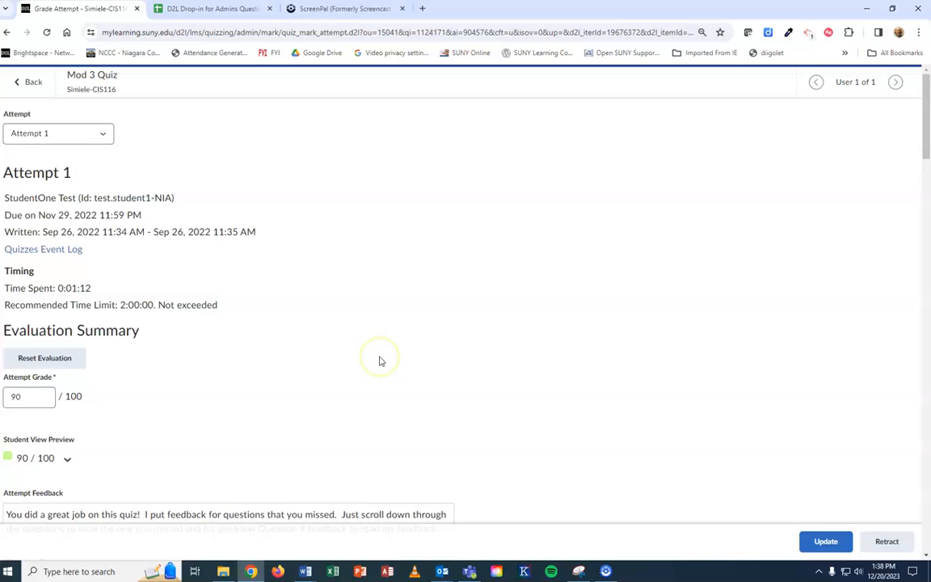
pyautogui.scroll(-3)
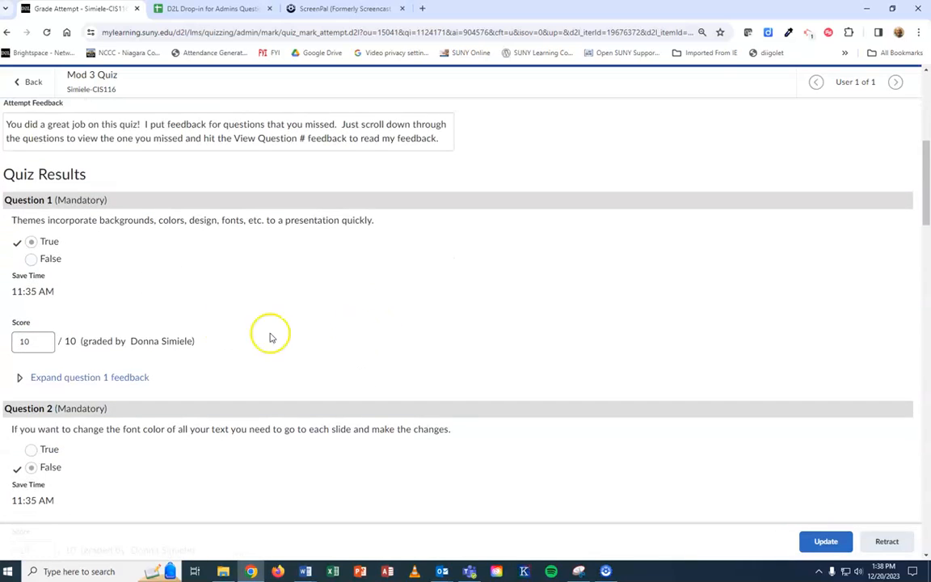
pyautogui.scroll(-3)
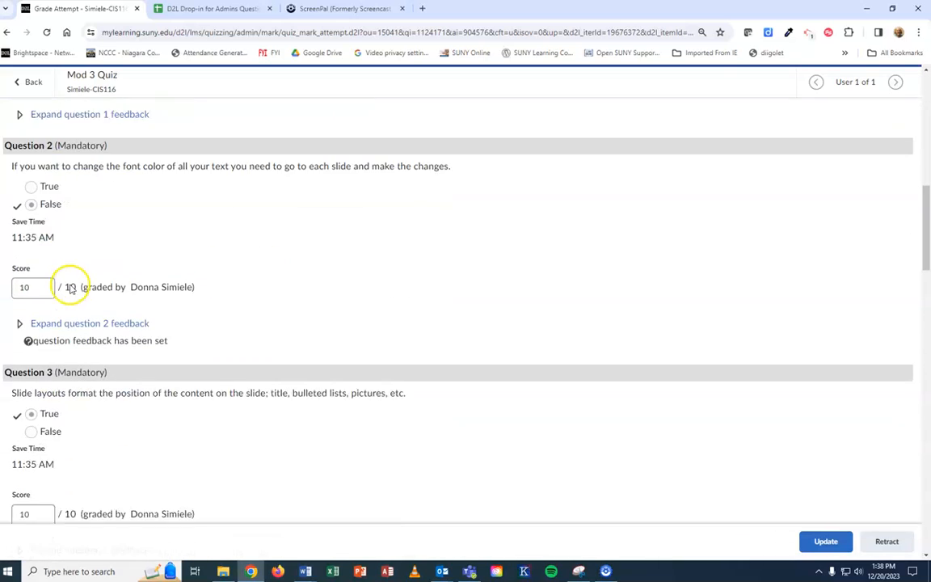
pyautogui.scroll(-3)
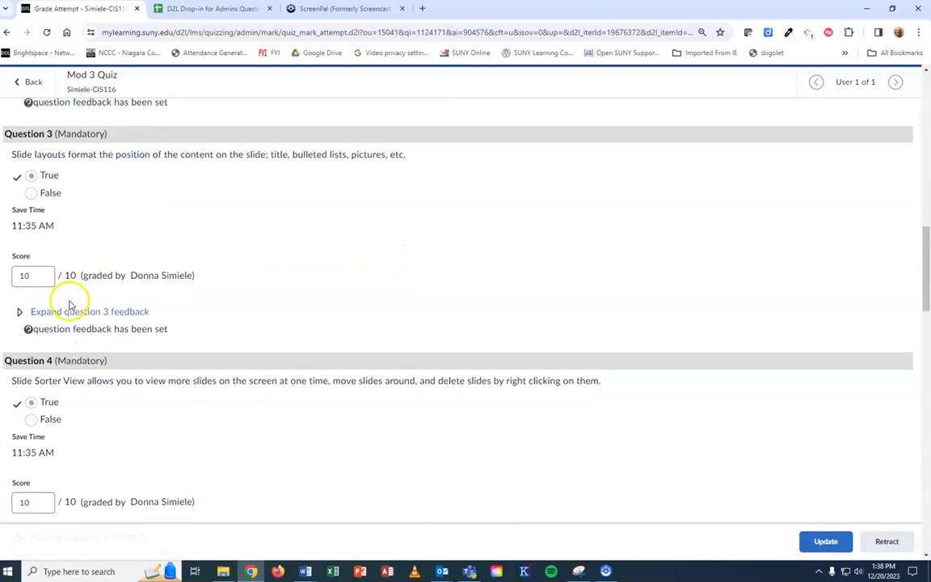
pyautogui.scroll(-3)
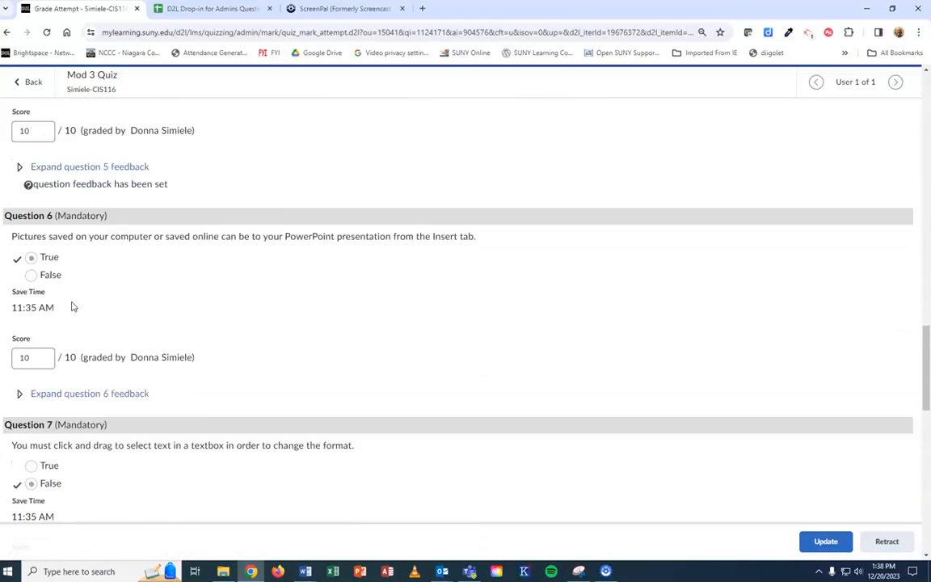
pyautogui.scroll(-3)
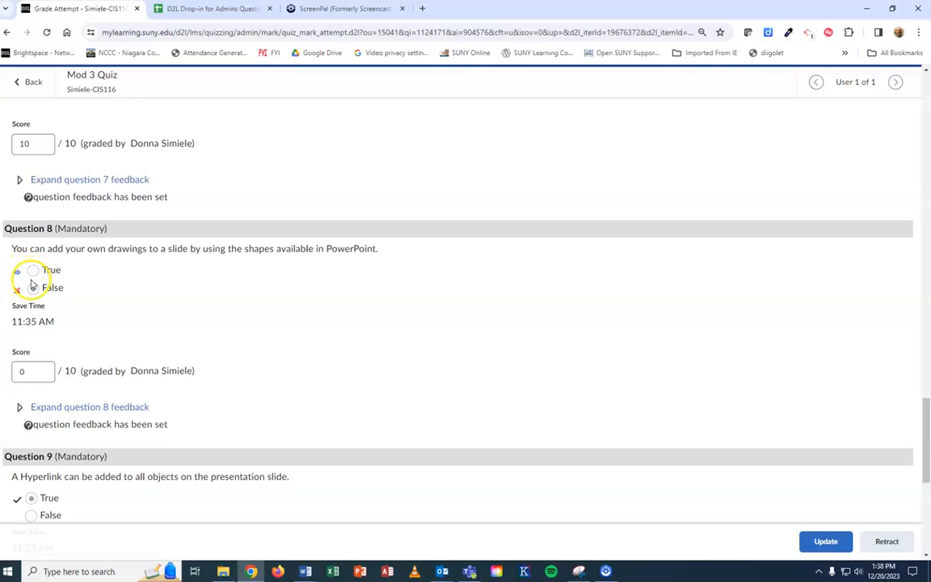
pyautogui.scroll(-3)
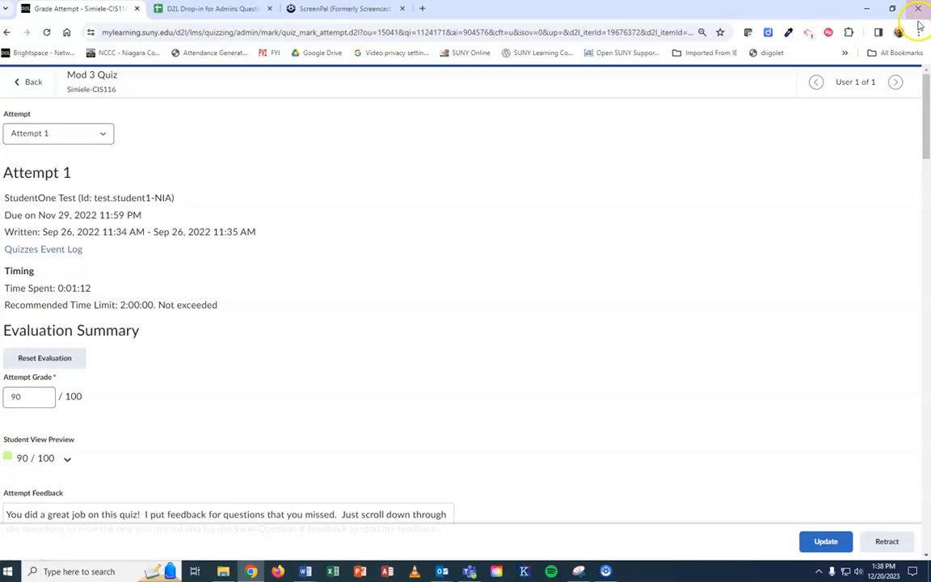
pyautogui.moveTo(919, 33)
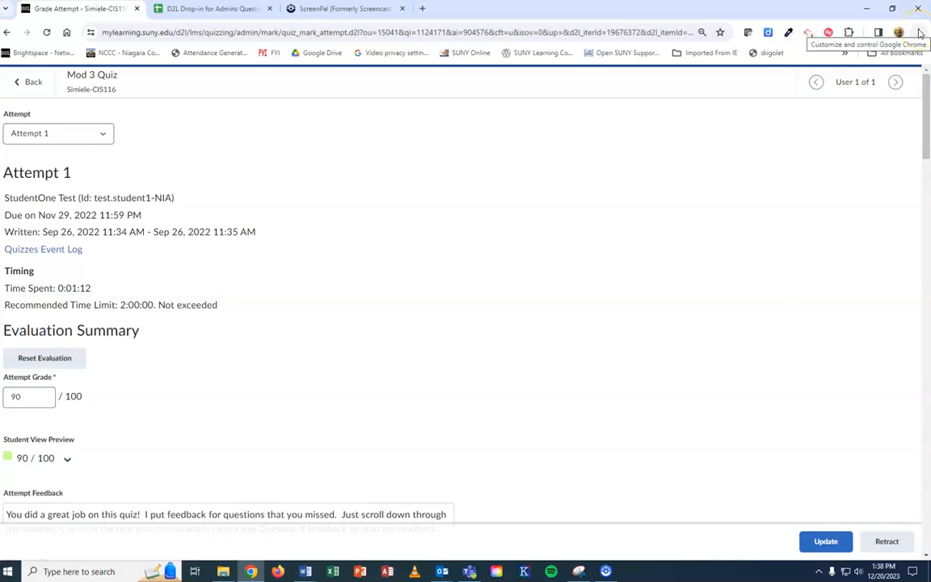
# Print the graded attempt page from Chrome with the destination set to Save as PDF.
pyautogui.click(918, 33)
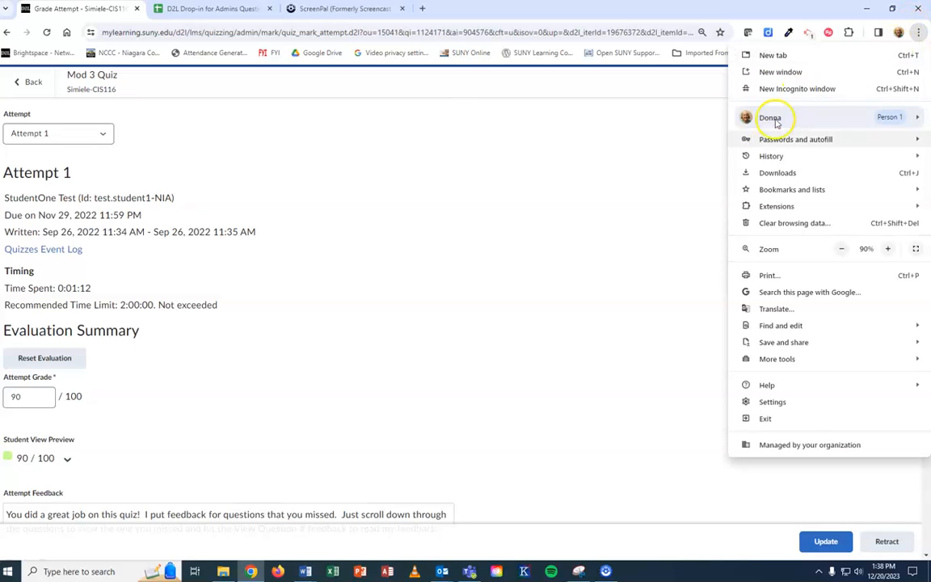
pyautogui.click(770, 275)
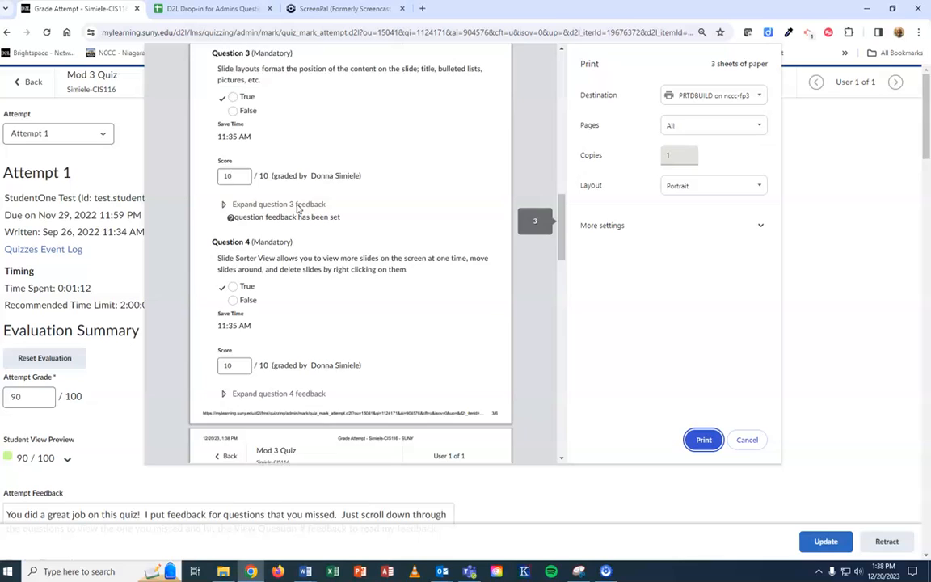
pyautogui.scroll(-3)
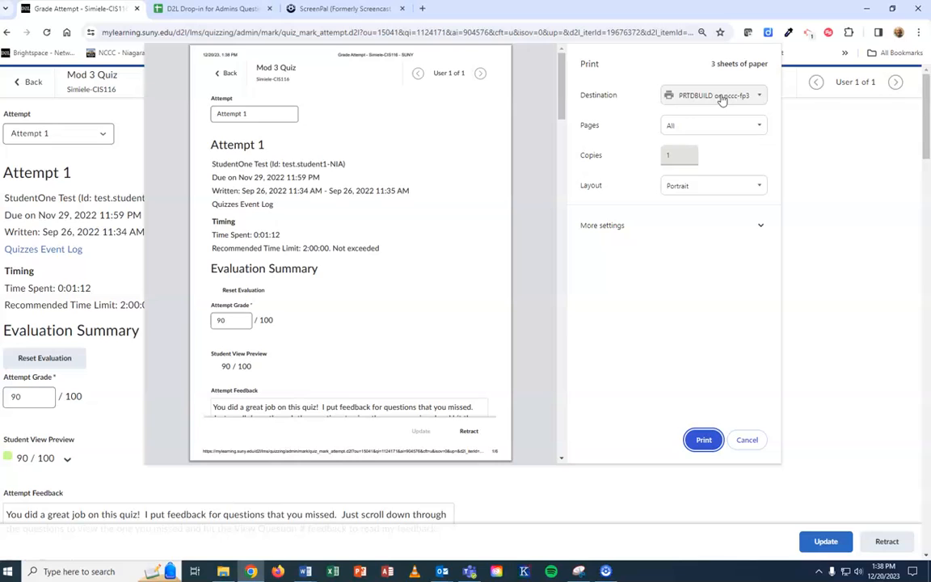
pyautogui.click(713, 94)
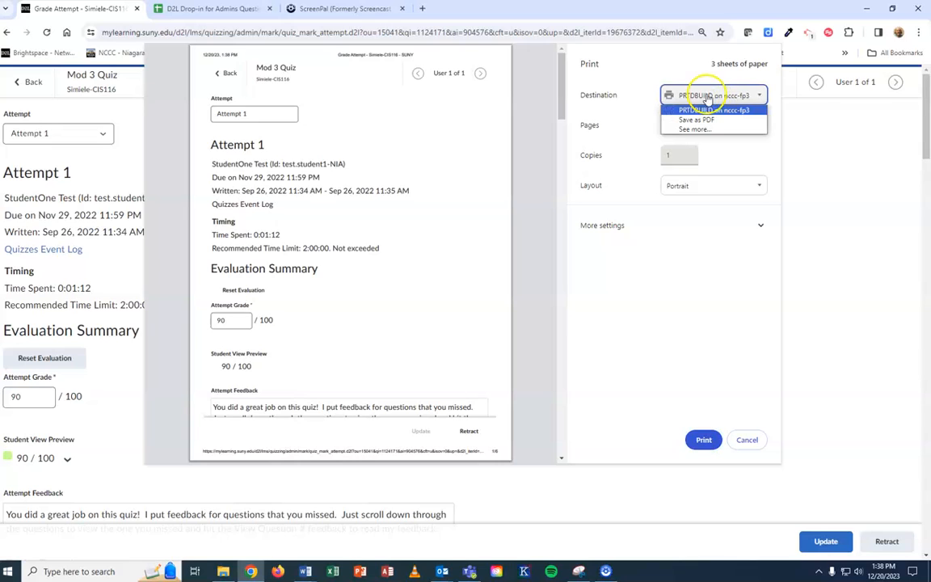
pyautogui.click(695, 120)
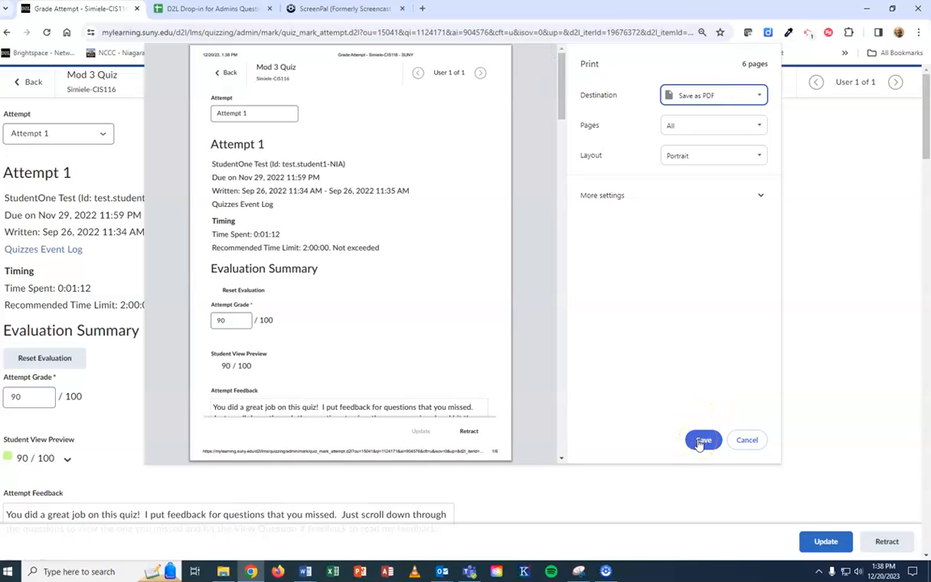
# Save the PDF to Downloads with the student's name appended to the file name.
pyautogui.click(701, 439)
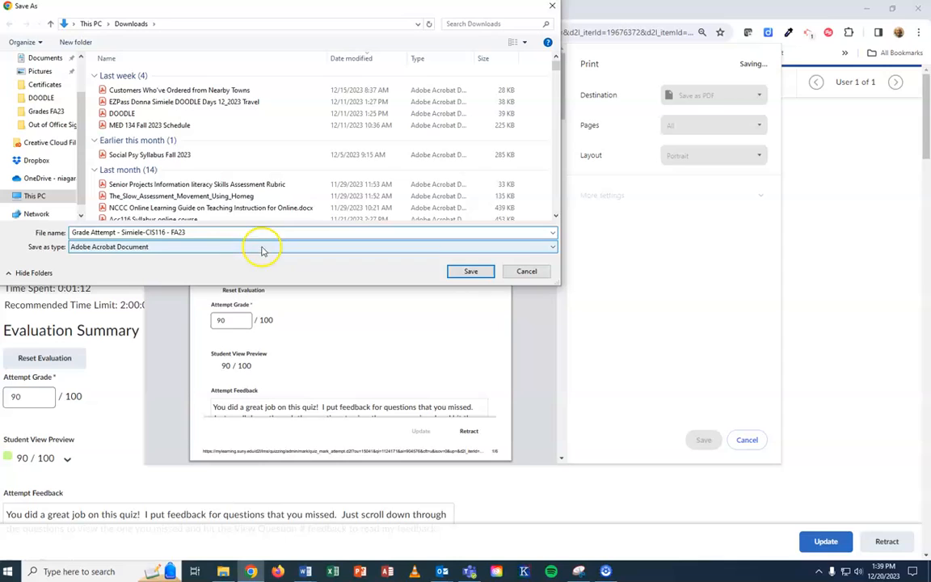
pyautogui.write('StudentO')
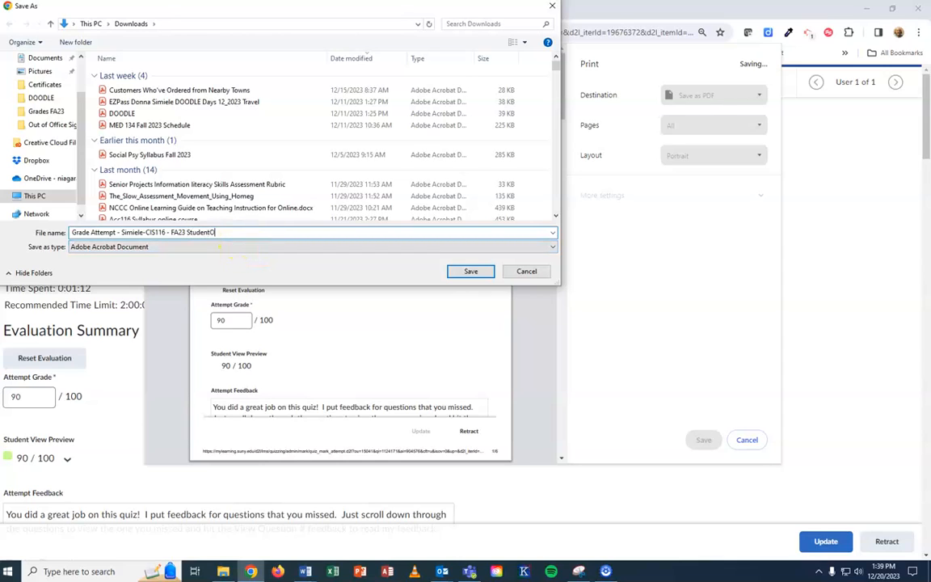
pyautogui.write('ne')
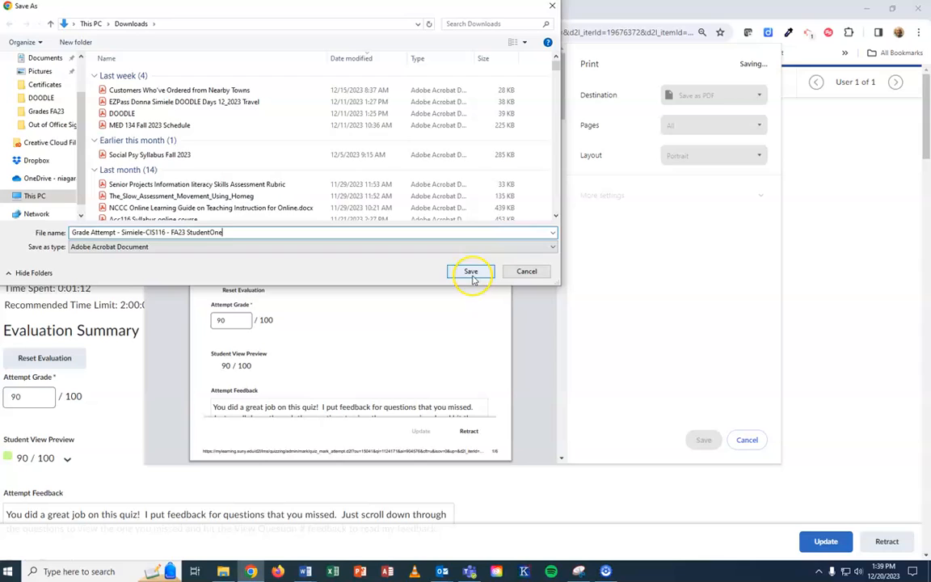
pyautogui.click(472, 272)
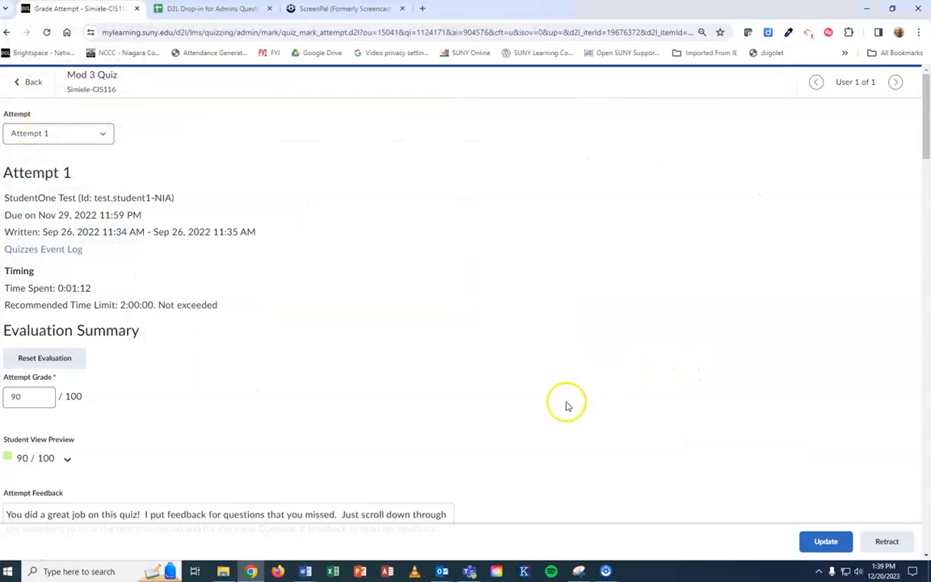
pyautogui.moveTo(385, 385)
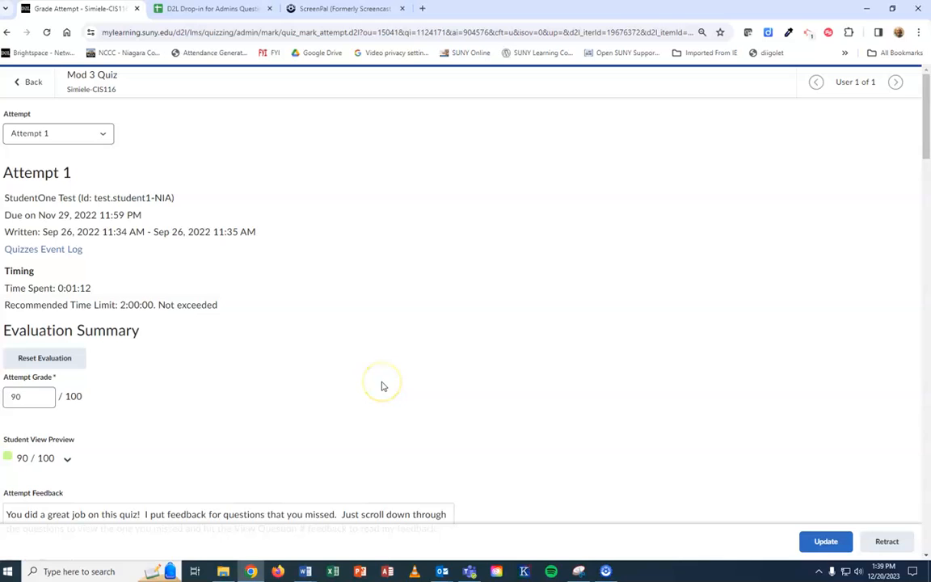